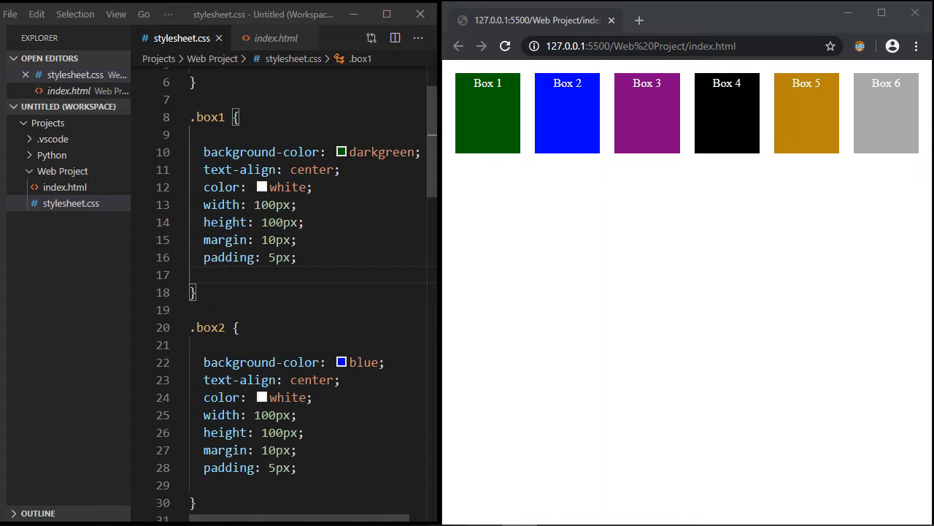
pyautogui.moveTo(656, 268)
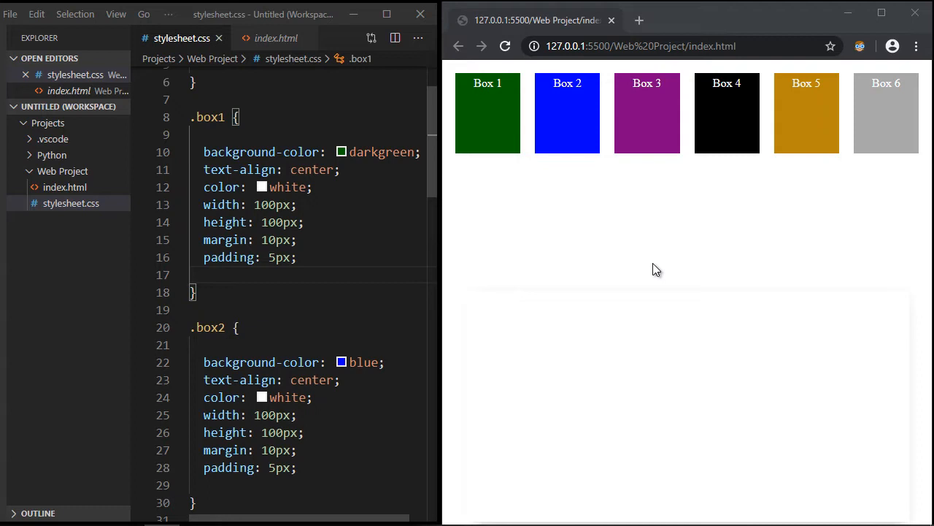
pyautogui.moveTo(468, 124)
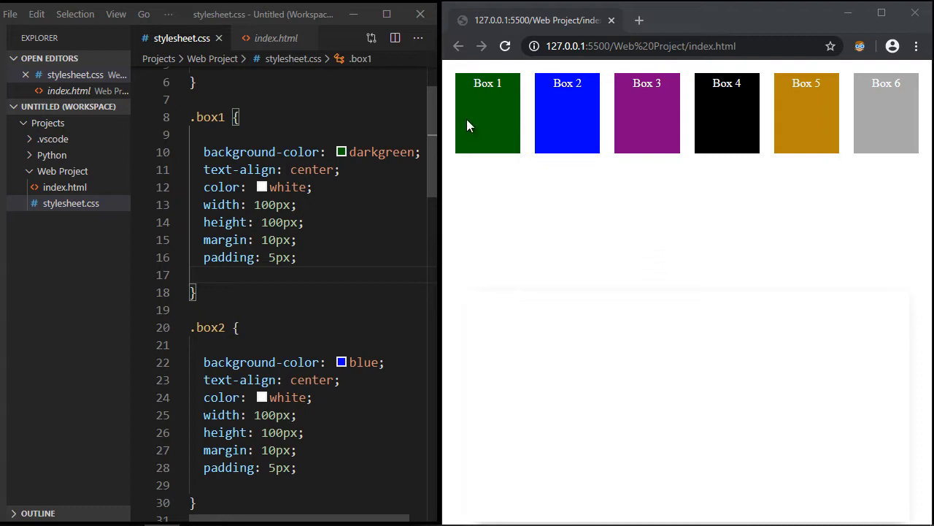
pyautogui.moveTo(624, 114)
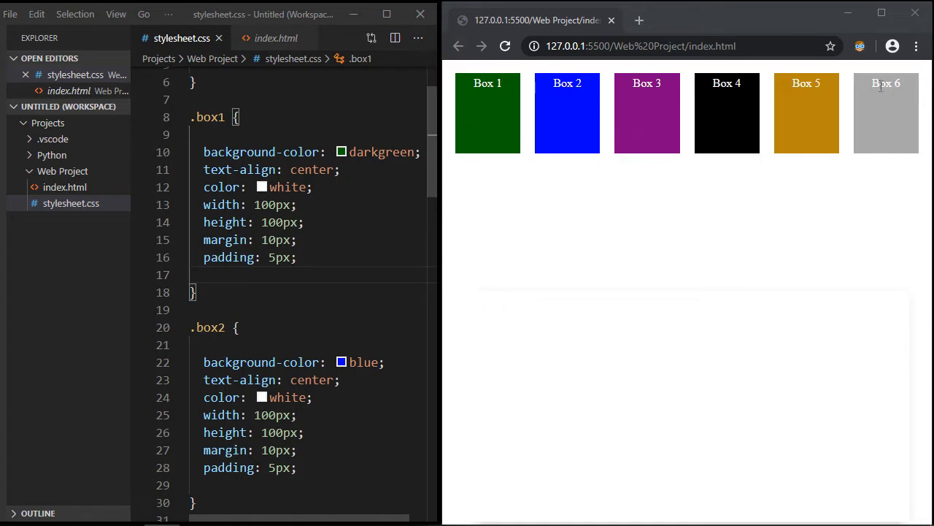
pyautogui.moveTo(486, 132)
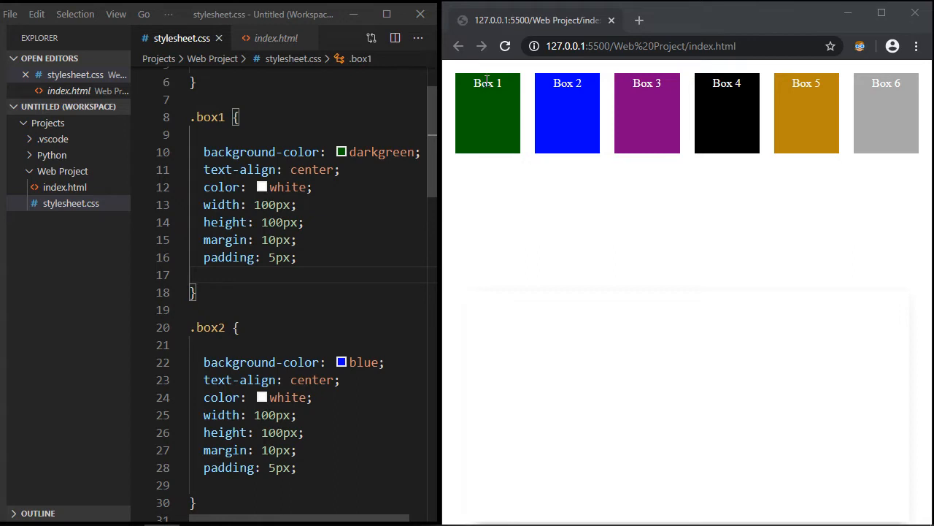
pyautogui.moveTo(534, 101)
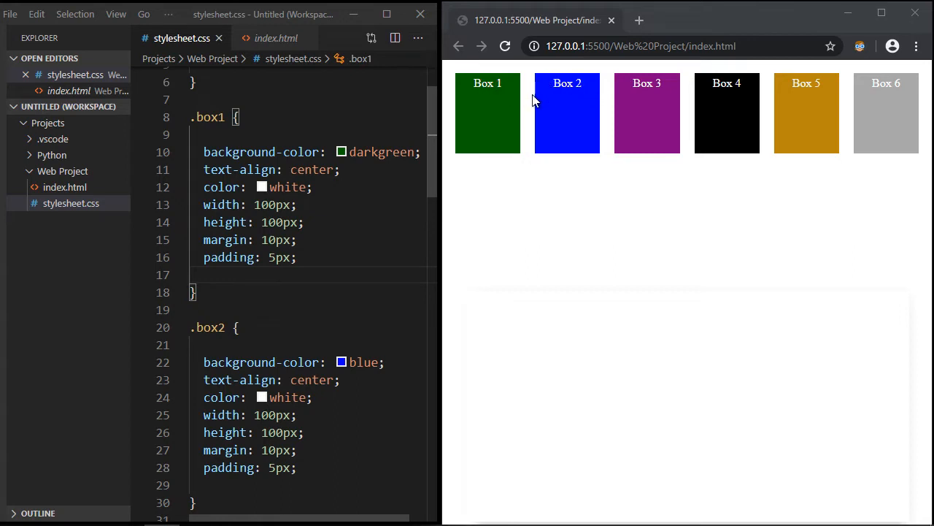
pyautogui.moveTo(910, 107)
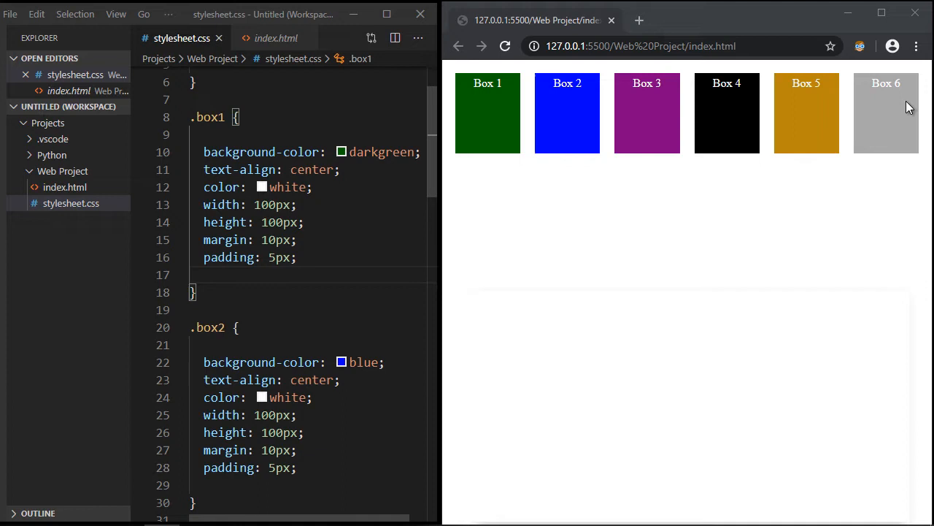
pyautogui.moveTo(620, 82)
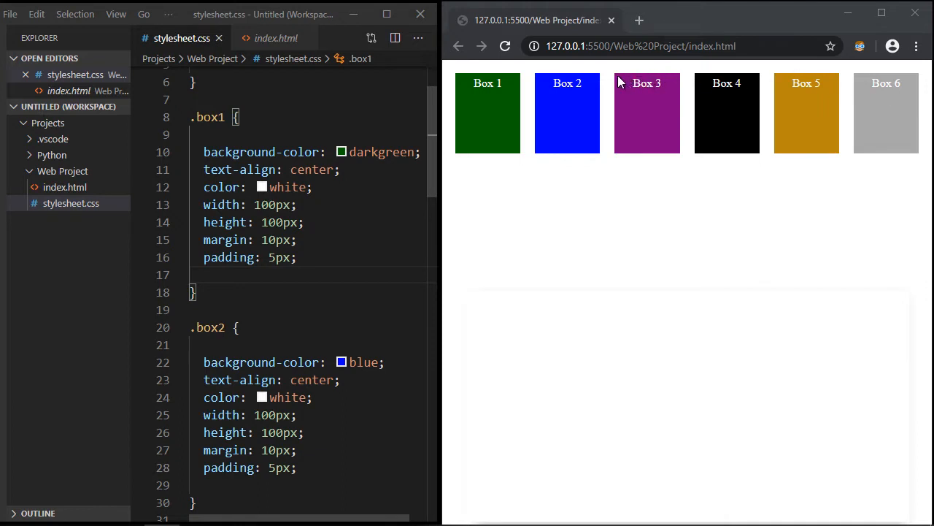
pyautogui.moveTo(823, 115)
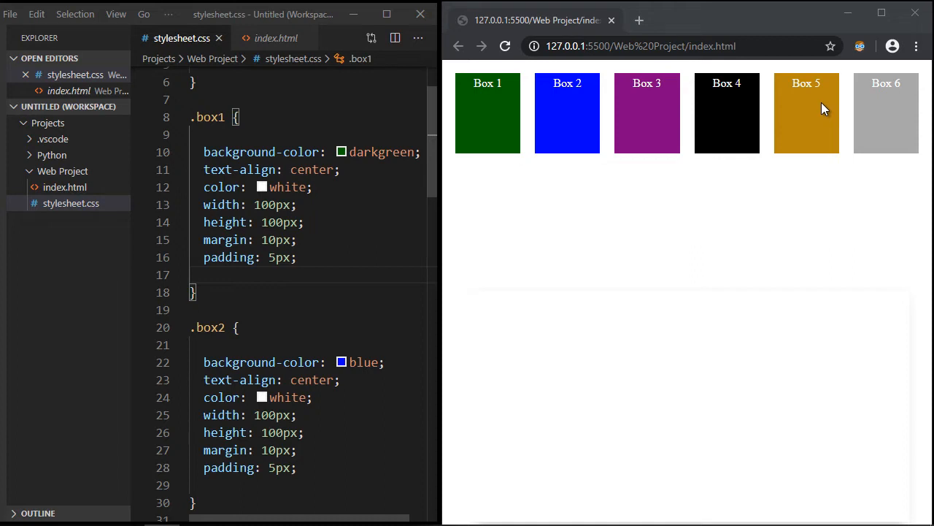
pyautogui.moveTo(478, 138)
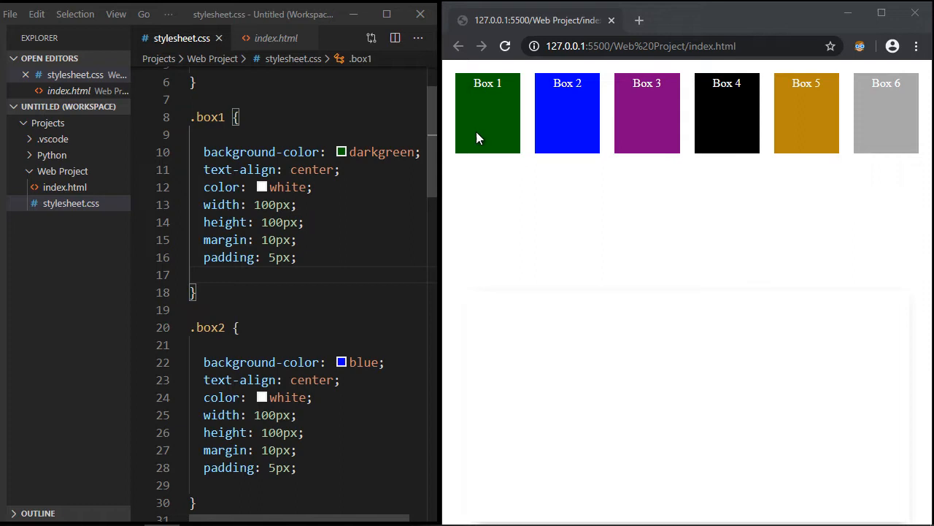
pyautogui.moveTo(500, 163)
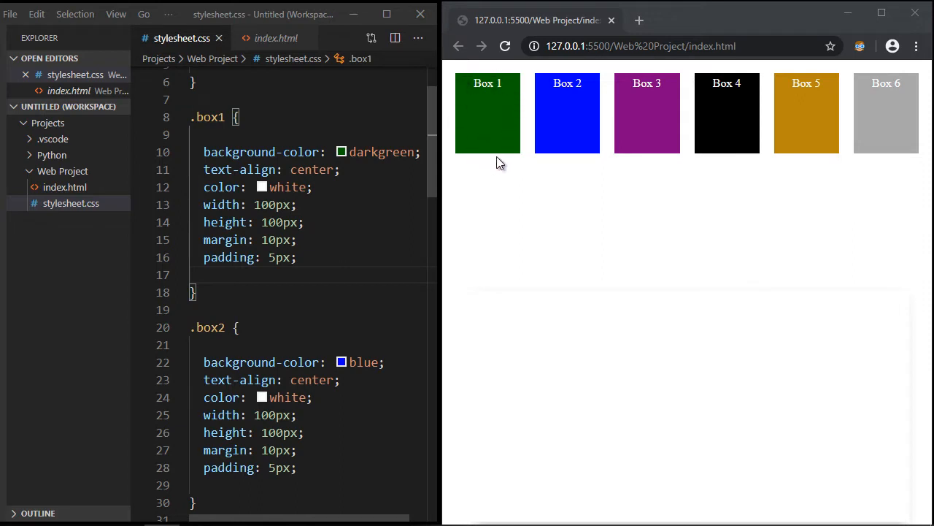
pyautogui.moveTo(537, 88)
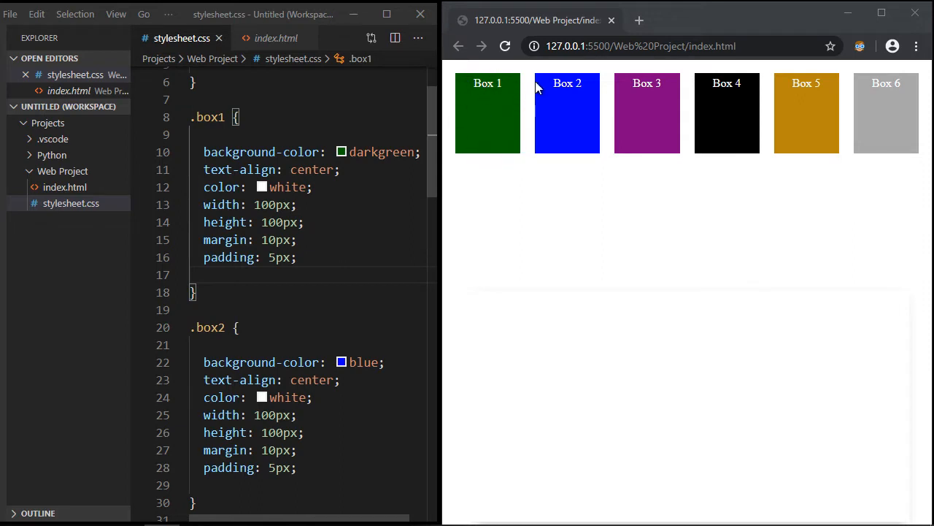
pyautogui.moveTo(876, 154)
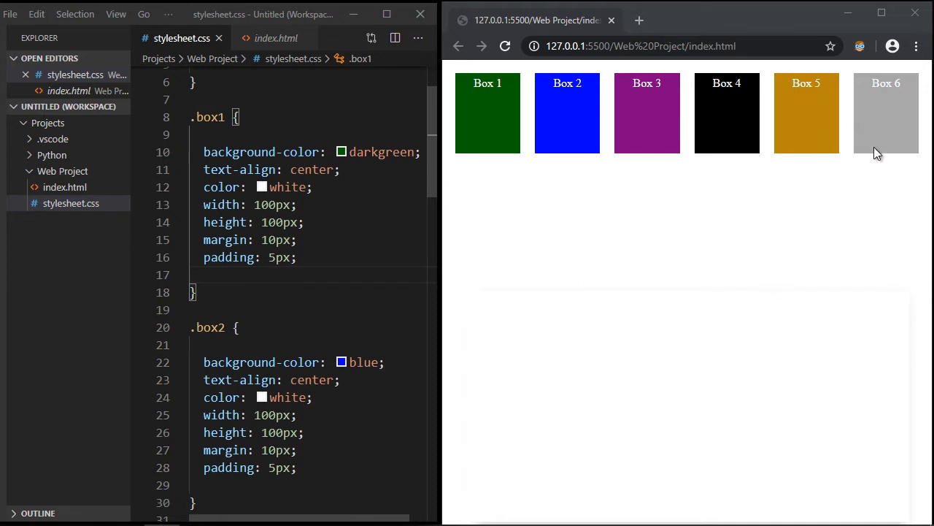
pyautogui.moveTo(803, 151)
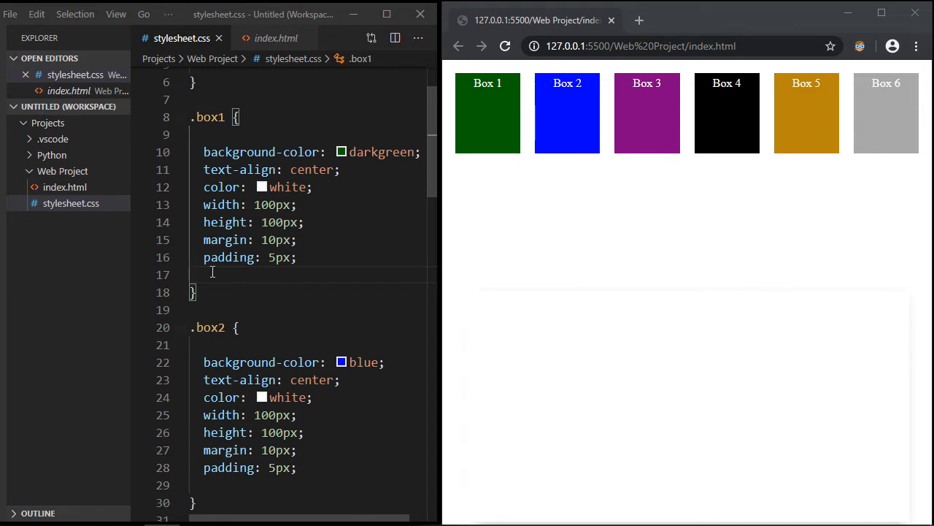
# - Add 'flex-shrink: 2;' to the .box1 rule in stylesheet.css
pyautogui.write('flex-shrink: ;')
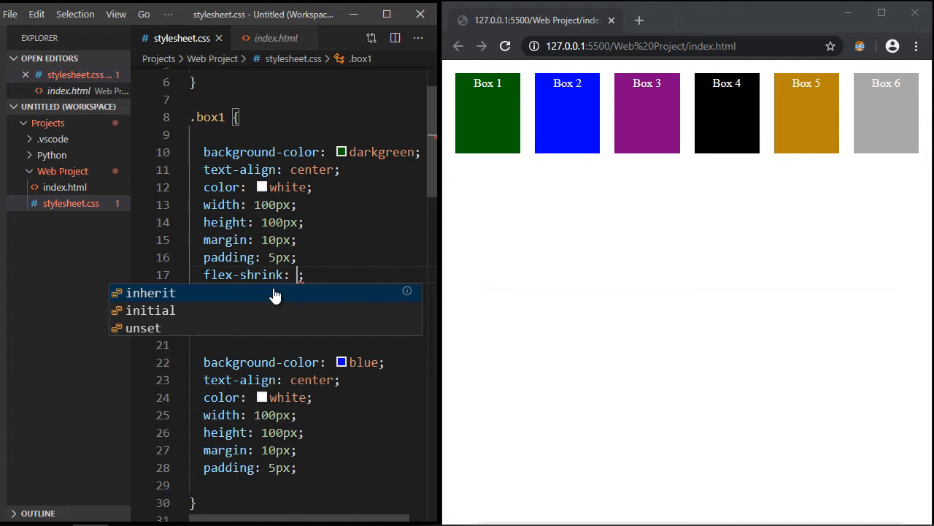
pyautogui.write('2')
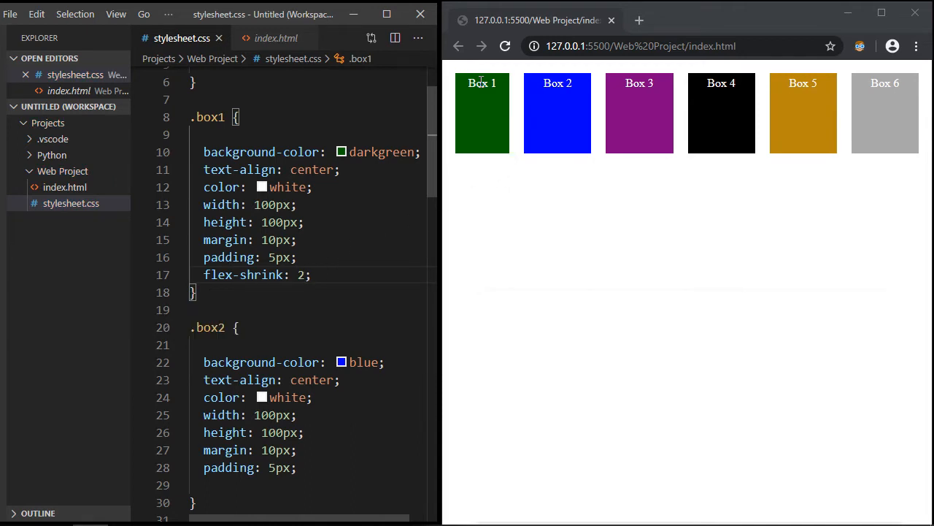
pyautogui.moveTo(531, 132)
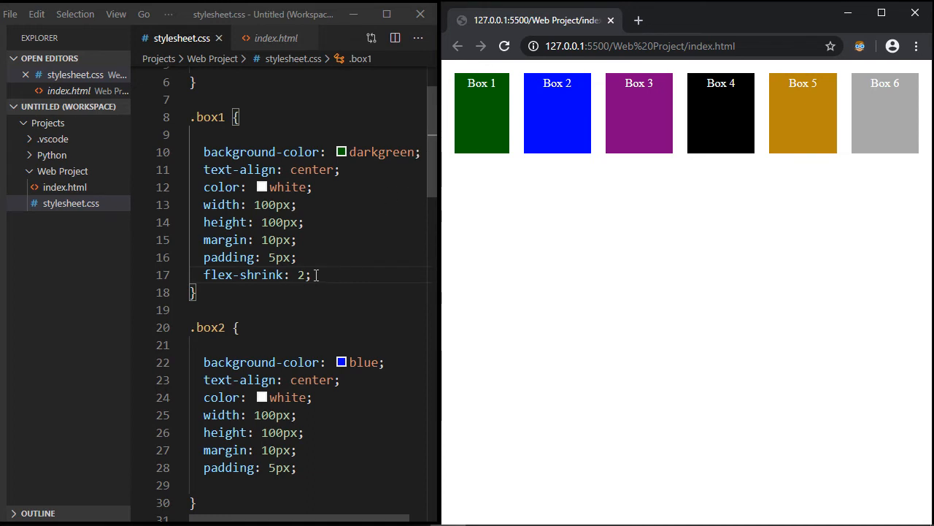
pyautogui.moveTo(788, 123)
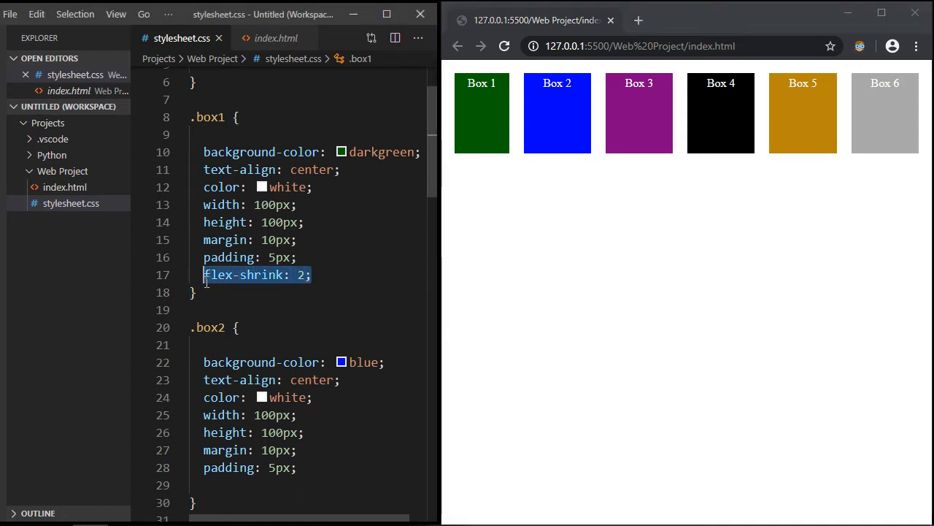
# - Delete the box4–box6 divs from index.html and remove flex-shrink from .box1
pyautogui.click(276, 38)
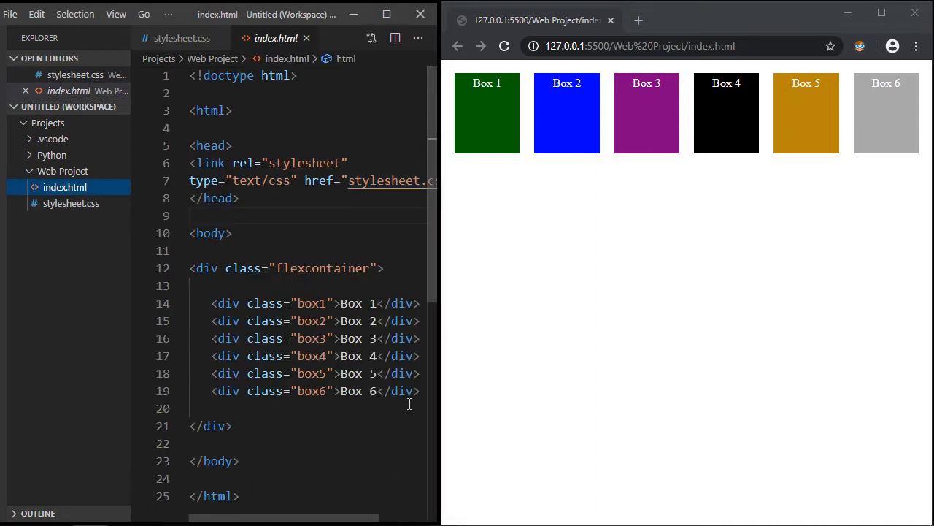
pyautogui.doubleClick(355, 391)
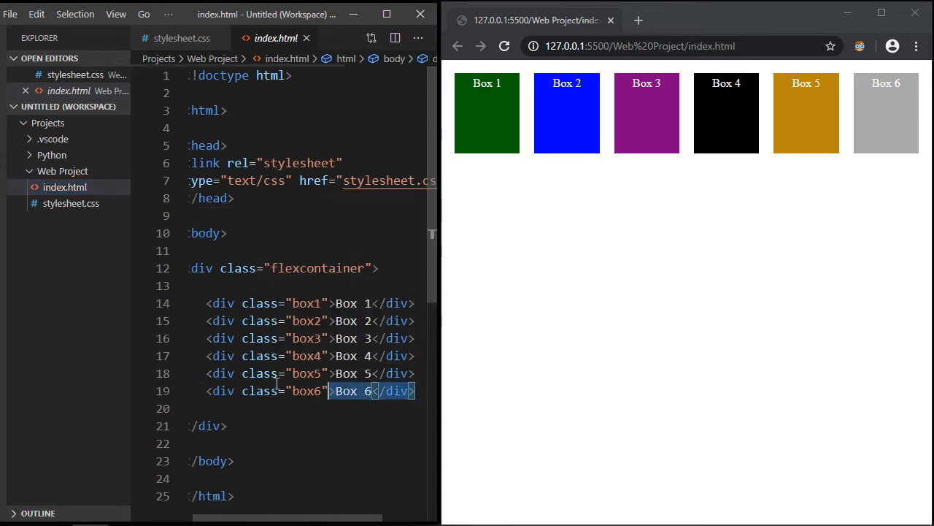
pyautogui.click(182, 38)
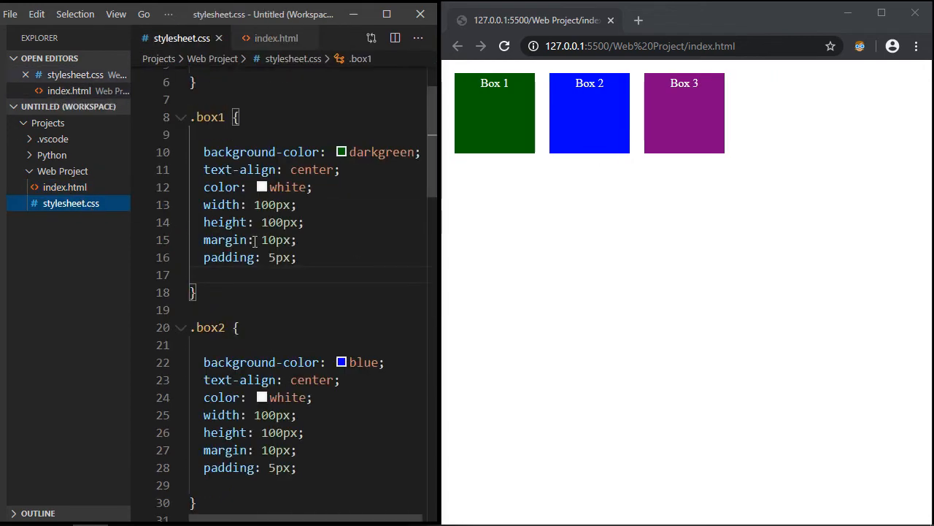
pyautogui.scroll(-3)
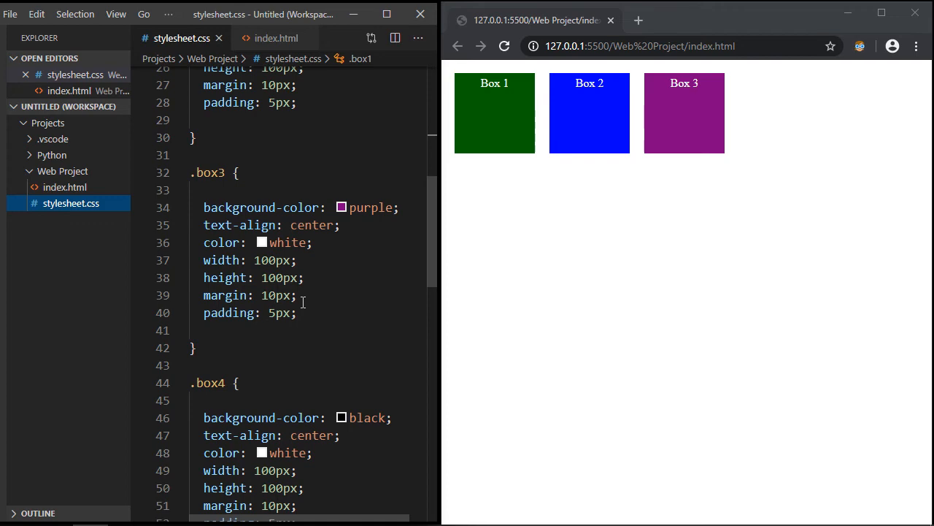
pyautogui.scroll(-3)
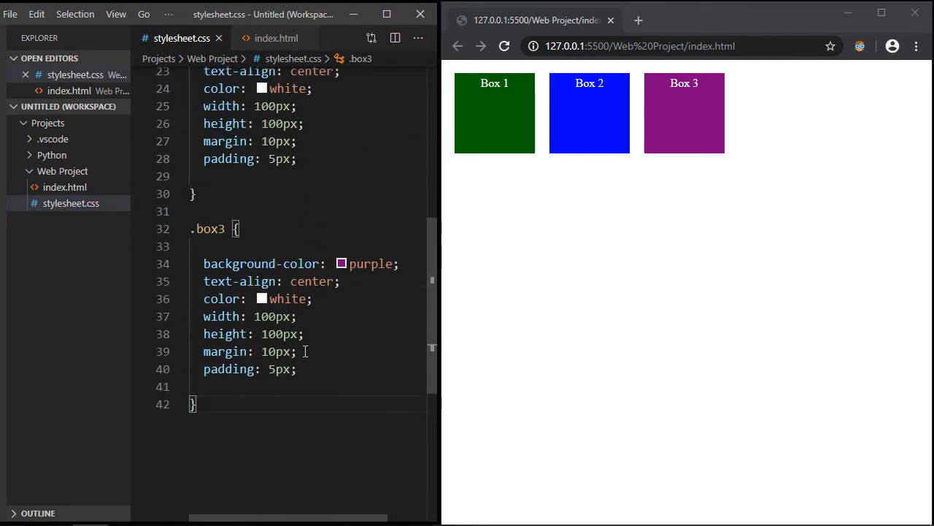
# - Change width from 100px to 100% in the .box1, .box2 and .box3 rules
pyautogui.scroll(3)
pyautogui.write('%')
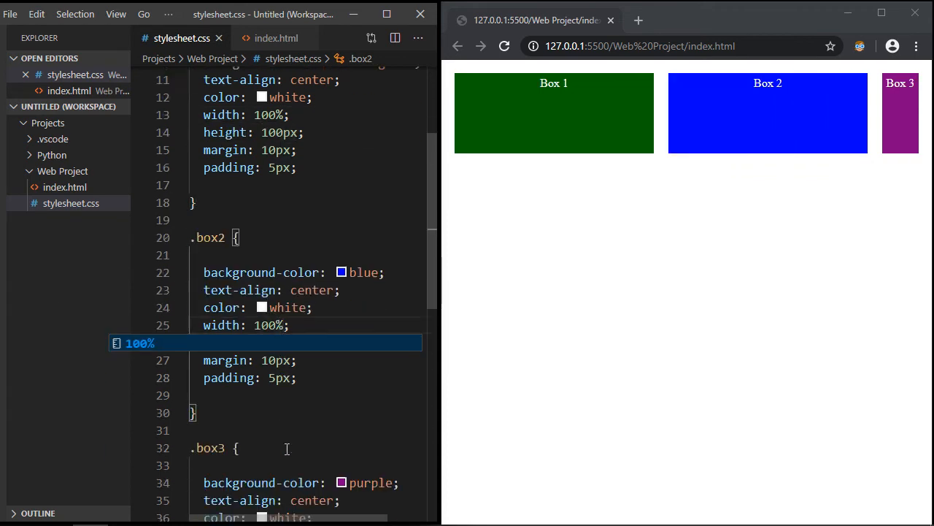
pyautogui.scroll(-3)
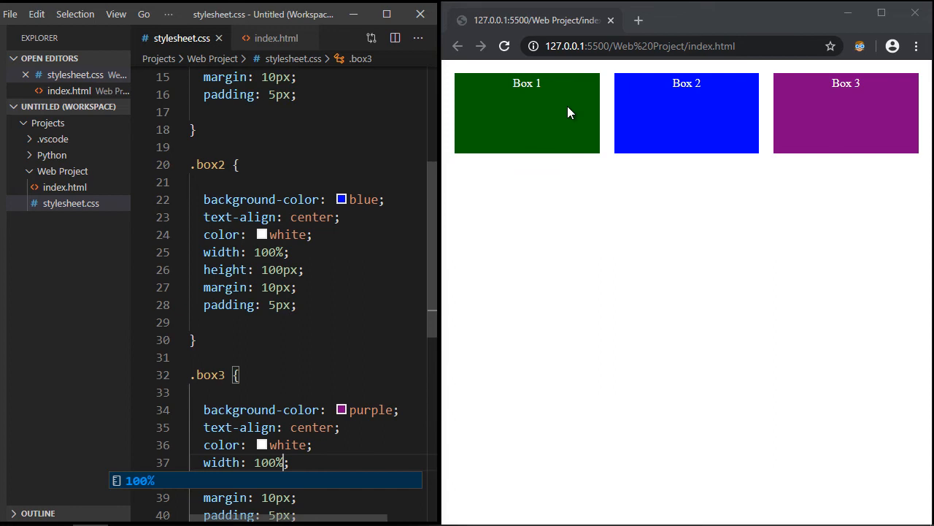
pyautogui.moveTo(879, 137)
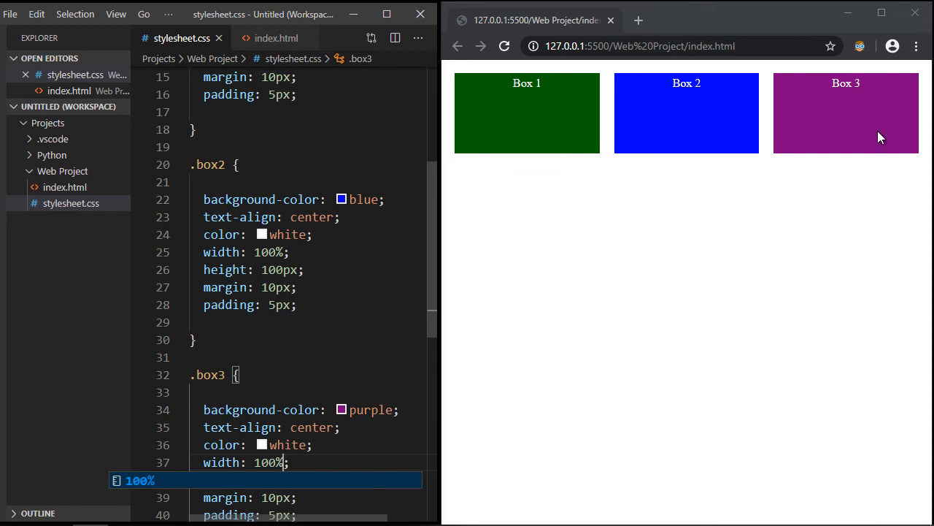
pyautogui.scroll(3)
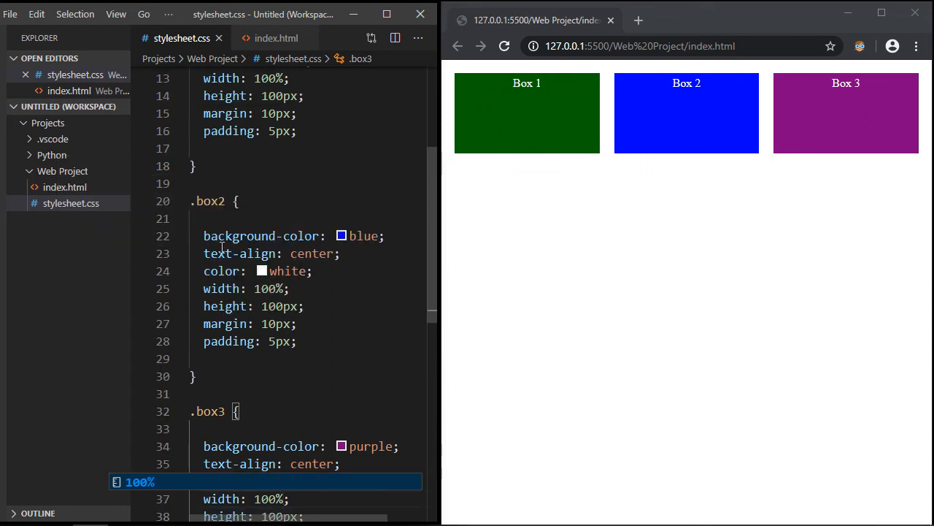
pyautogui.write('f')
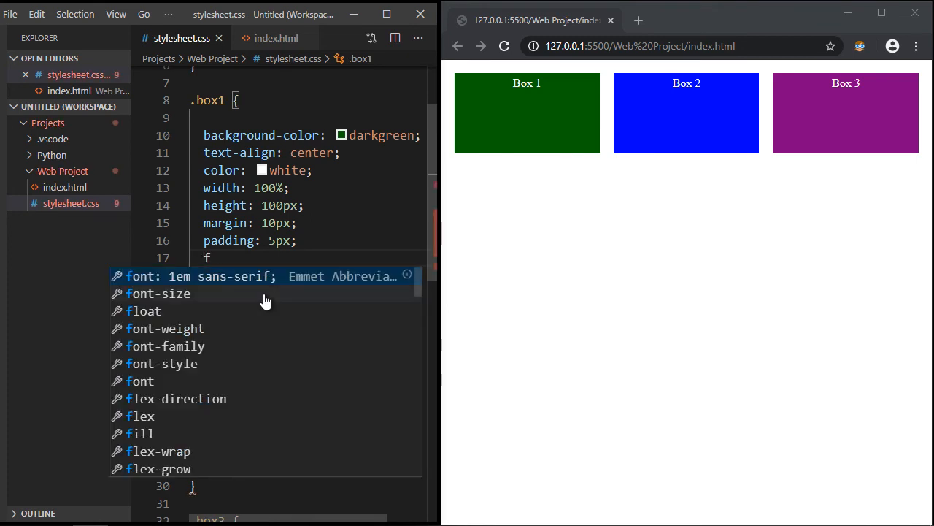
# - Add 'flex-shrink: 3' to .box1, picking the property from IntelliSense
pyautogui.write('le')
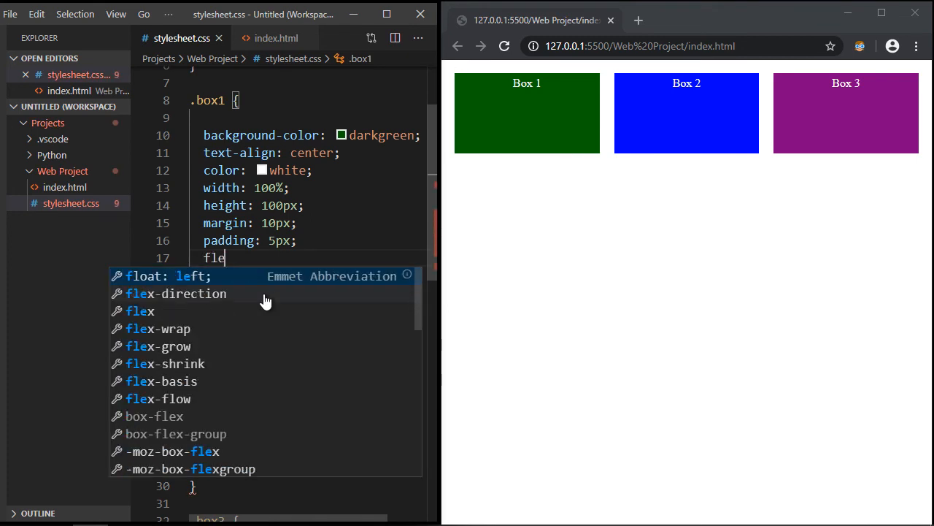
pyautogui.click(185, 363)
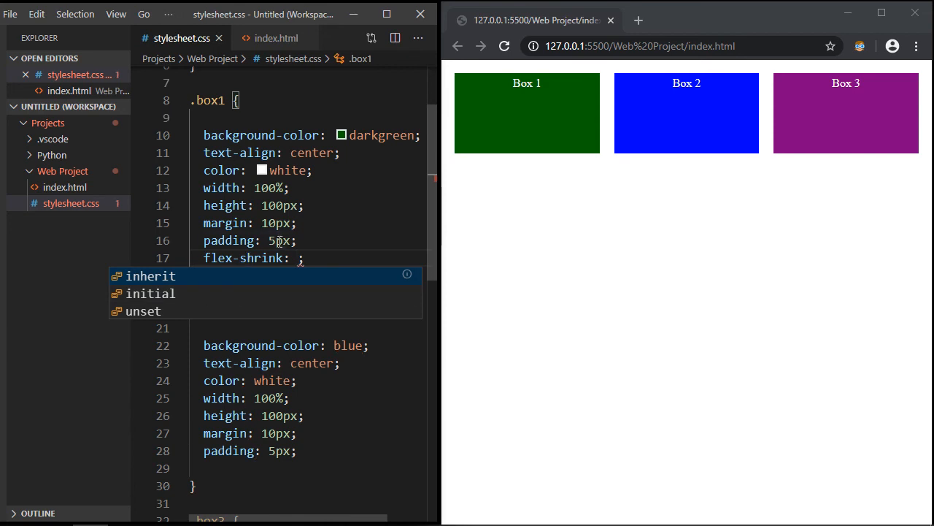
pyautogui.write('3')
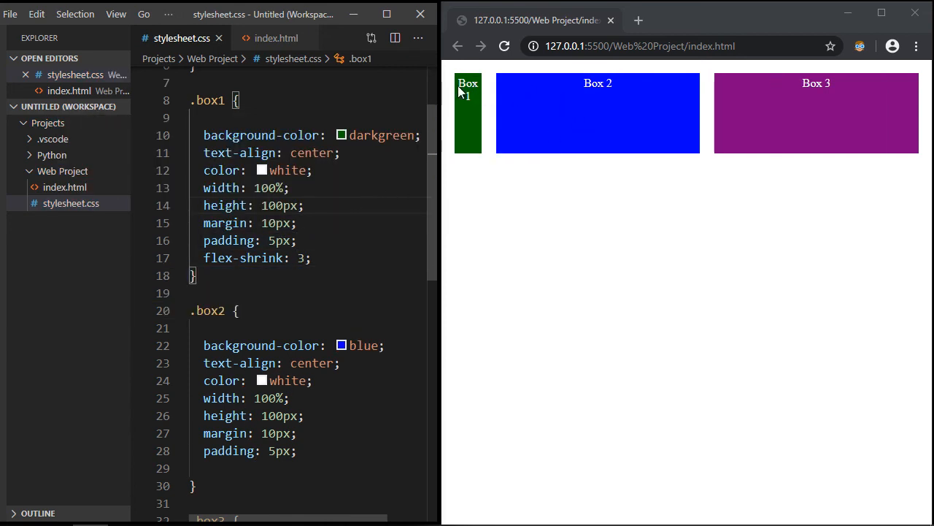
pyautogui.moveTo(540, 108)
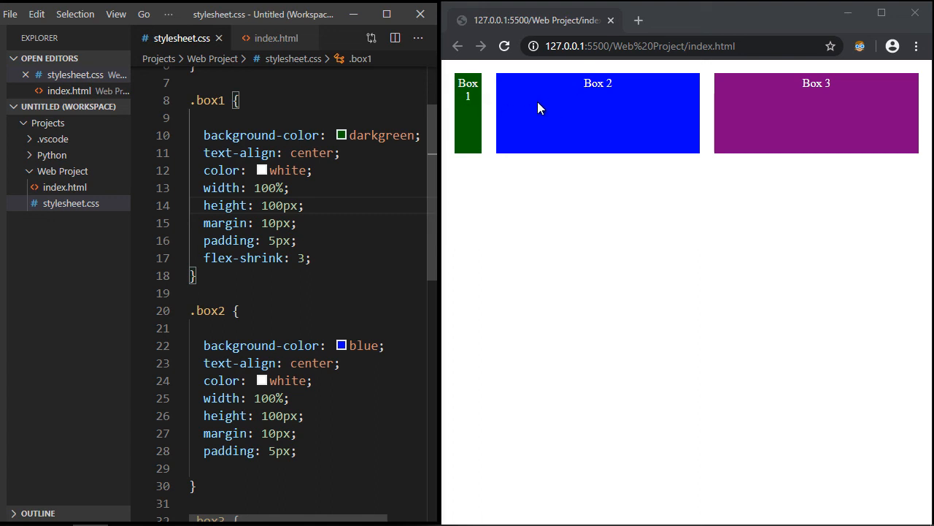
pyautogui.moveTo(673, 154)
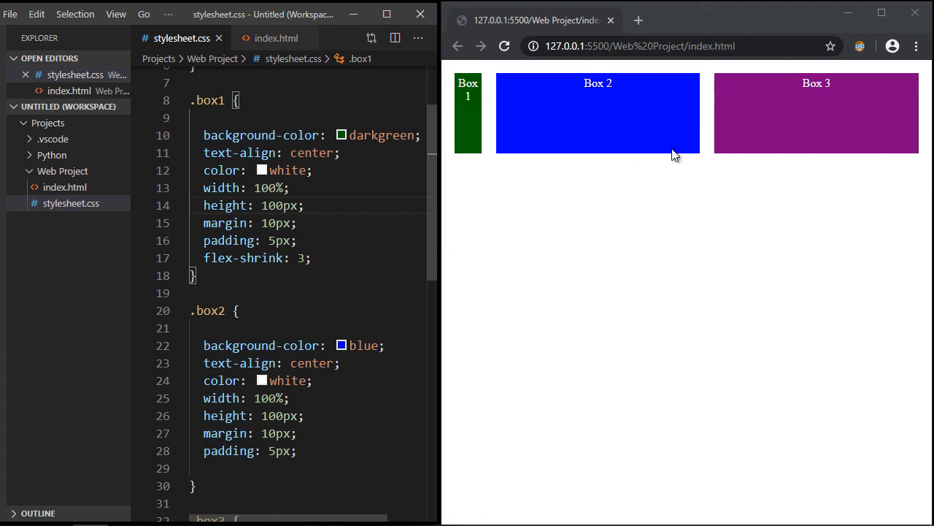
pyautogui.moveTo(672, 96)
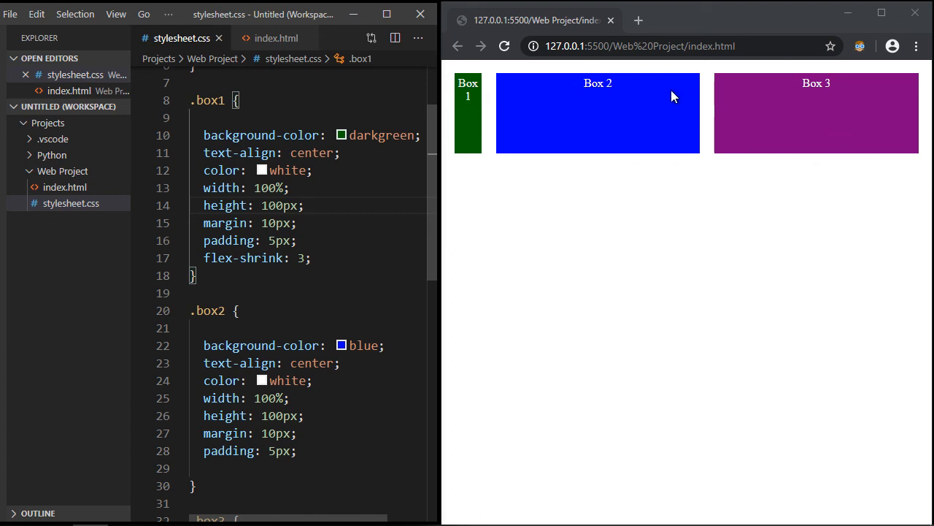